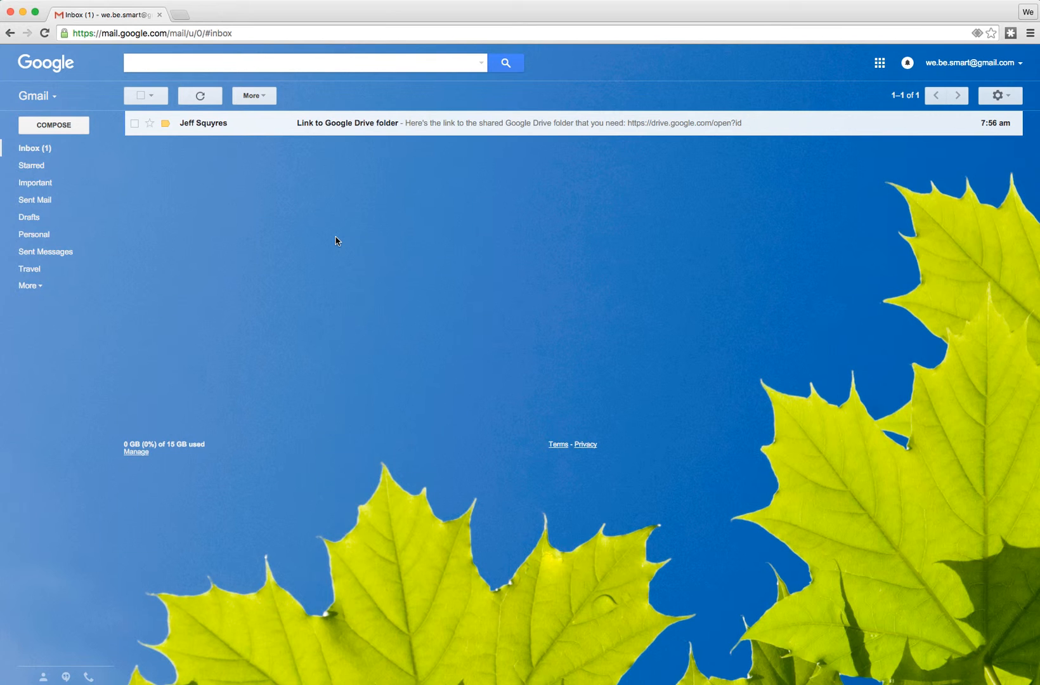
pyautogui.moveTo(355, 225)
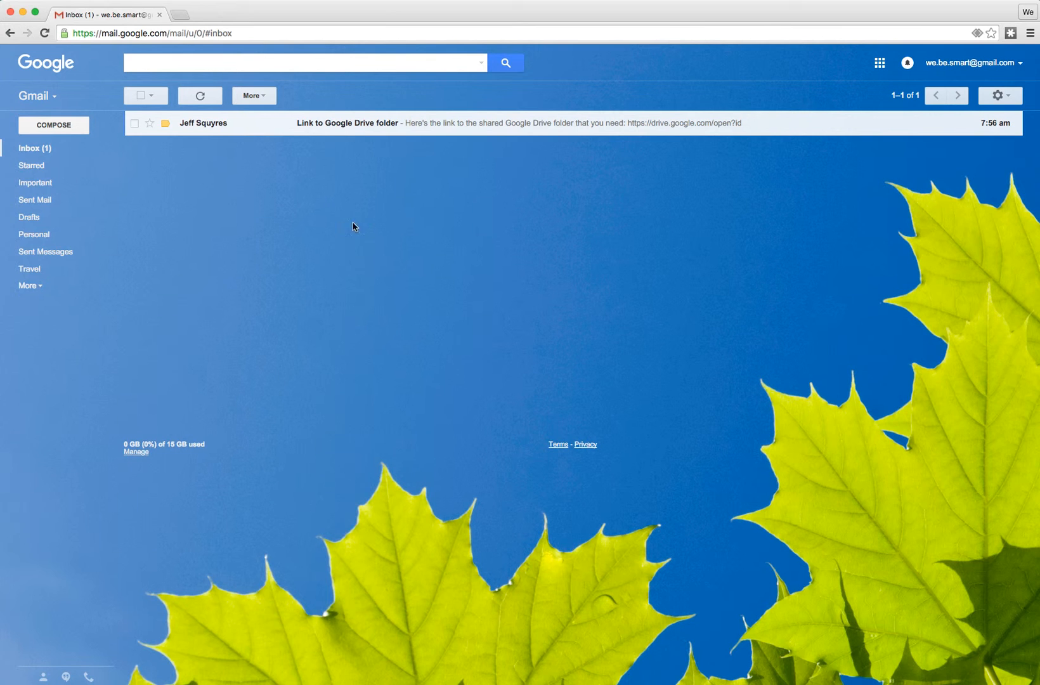
# Step: Open the Gmail message 'Link to Google Drive folder'
pyautogui.click(347, 122)
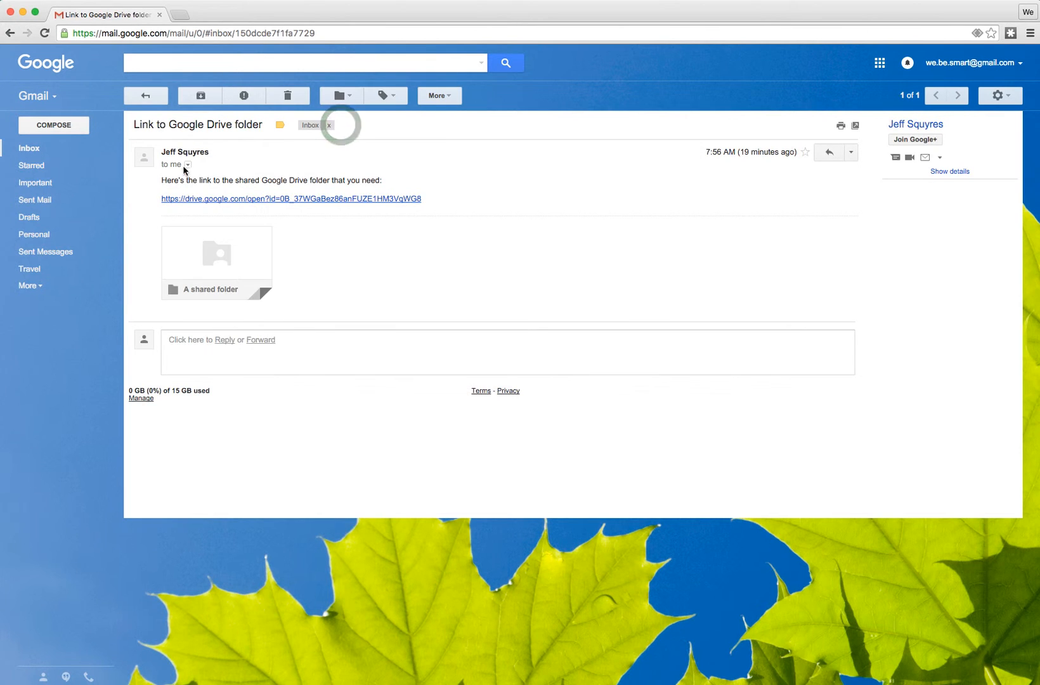
pyautogui.moveTo(227, 199)
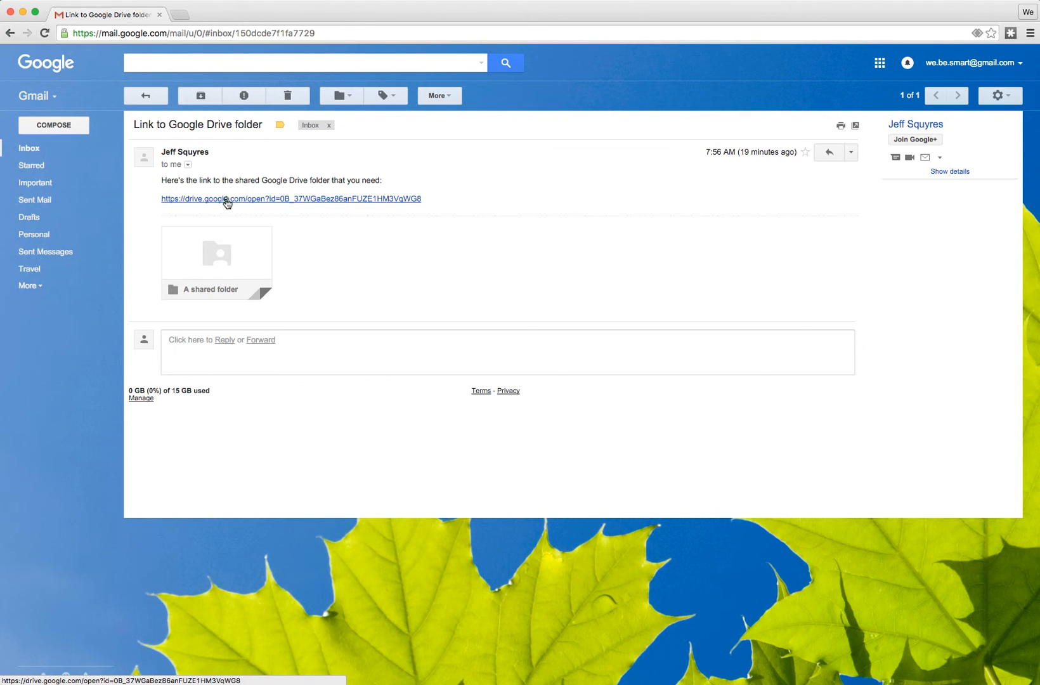
# Step: Follow the email's Drive link and add the shared folder to My Drive
pyautogui.click(290, 198)
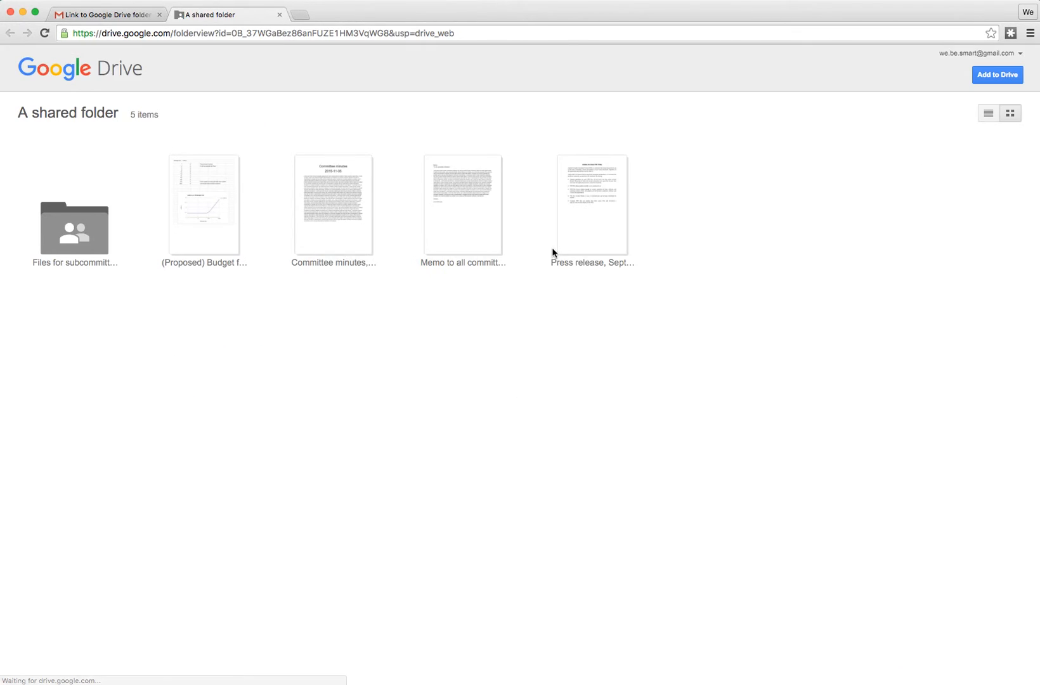
pyautogui.moveTo(746, 257)
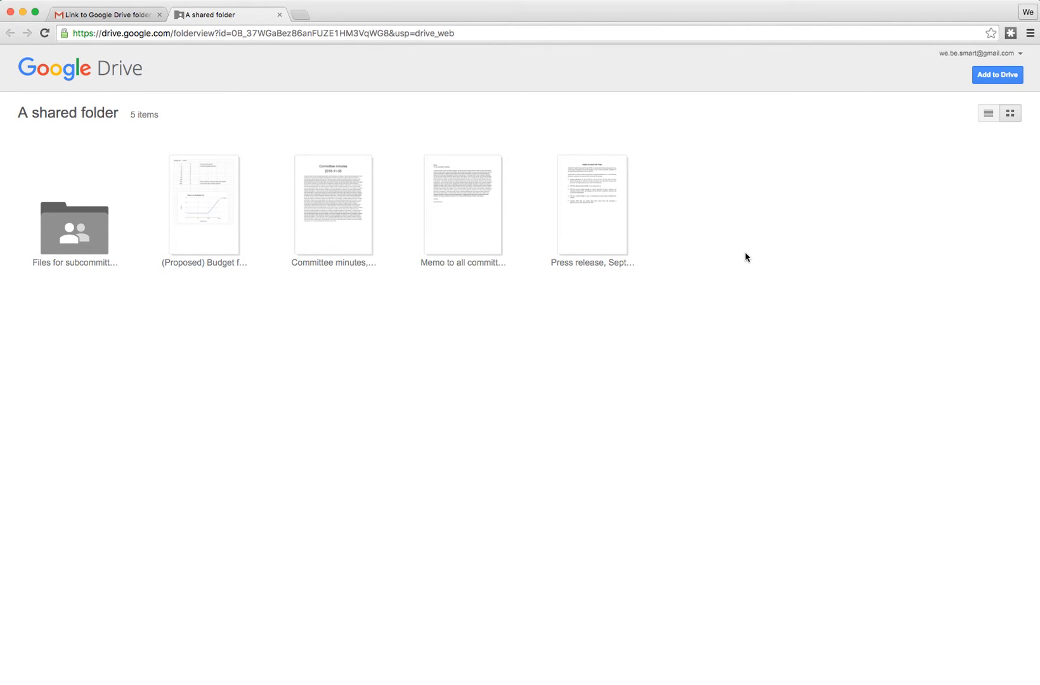
pyautogui.moveTo(15, 120)
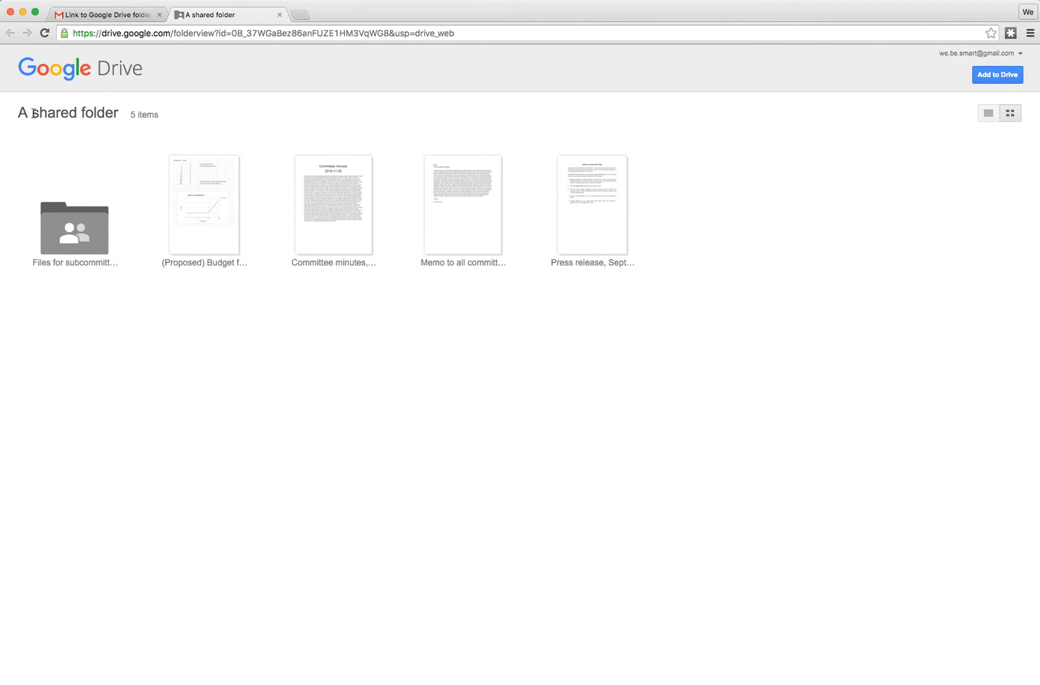
pyautogui.moveTo(161, 223)
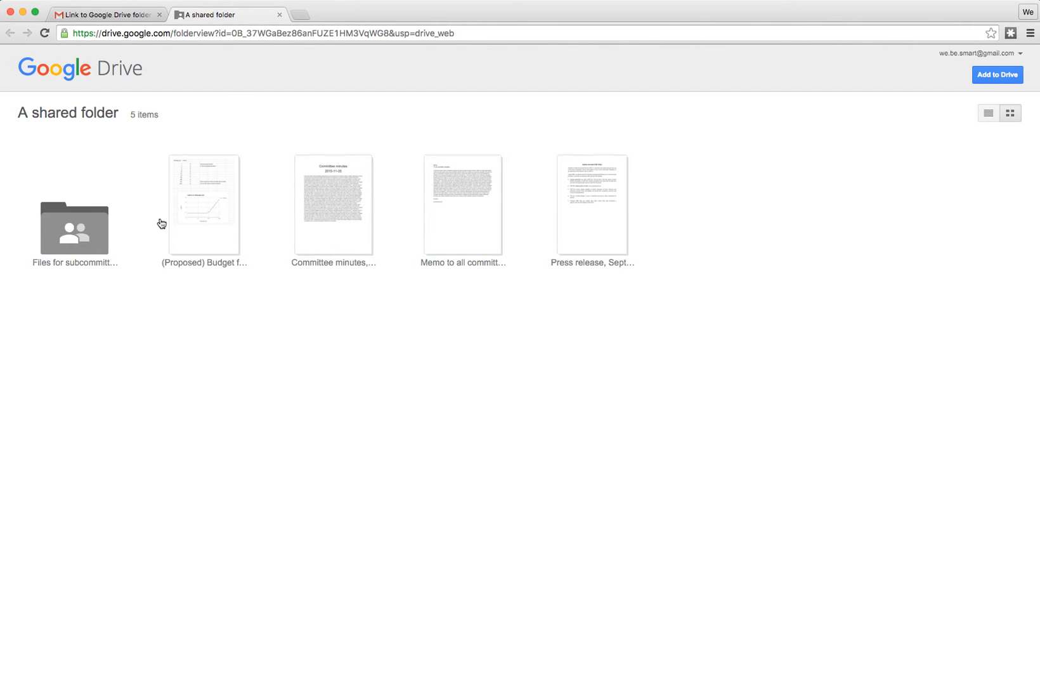
pyautogui.moveTo(925, 114)
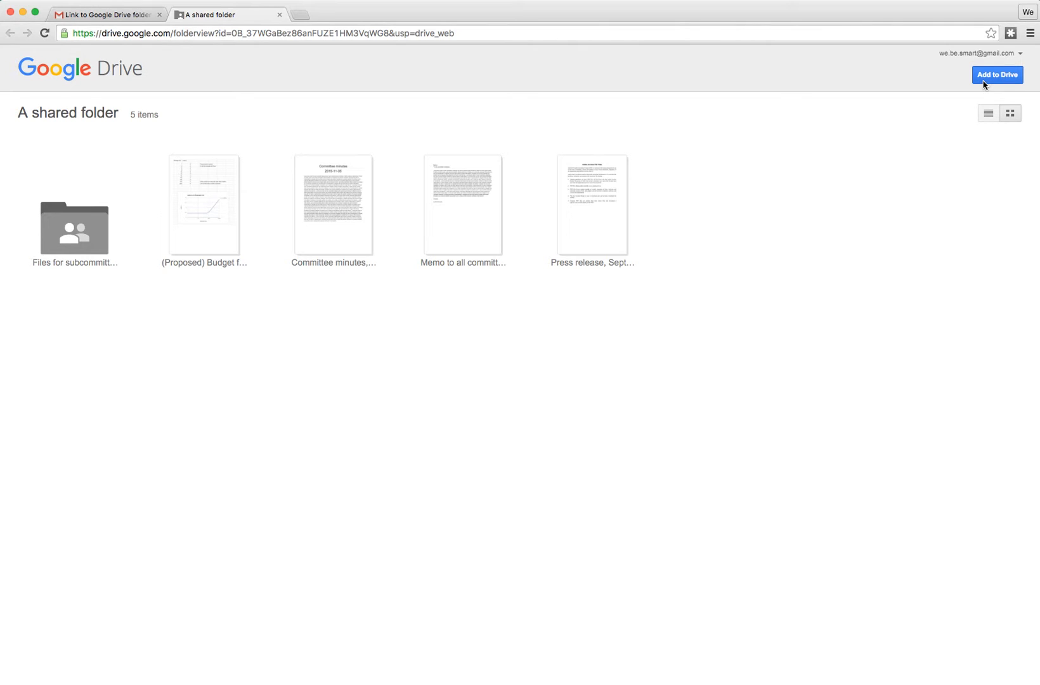
pyautogui.click(997, 74)
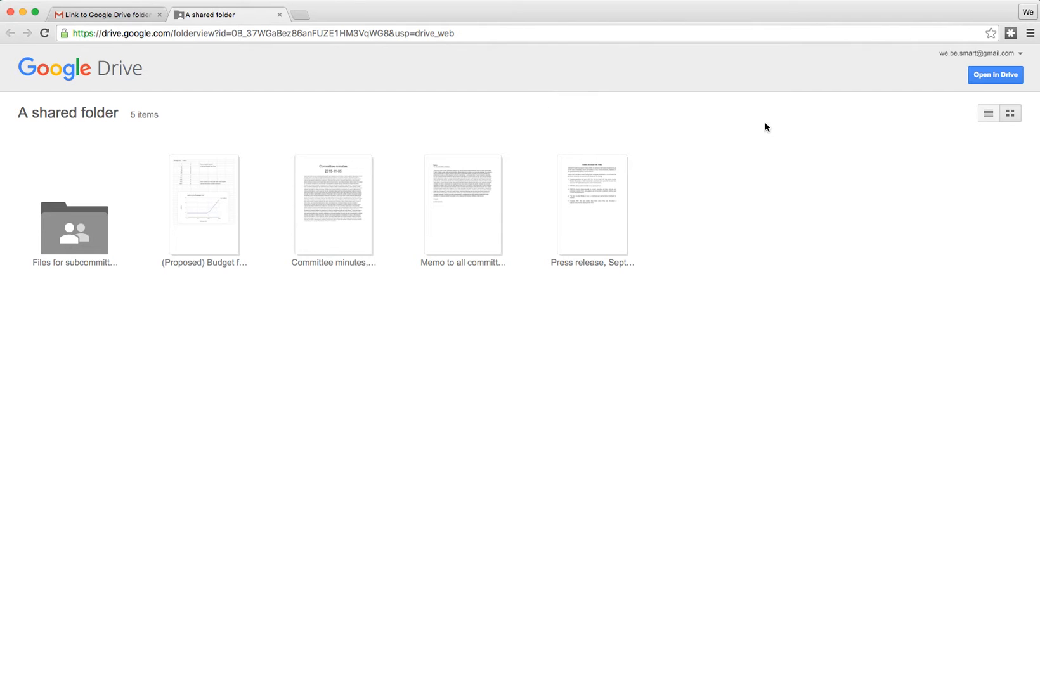
pyautogui.moveTo(995, 74)
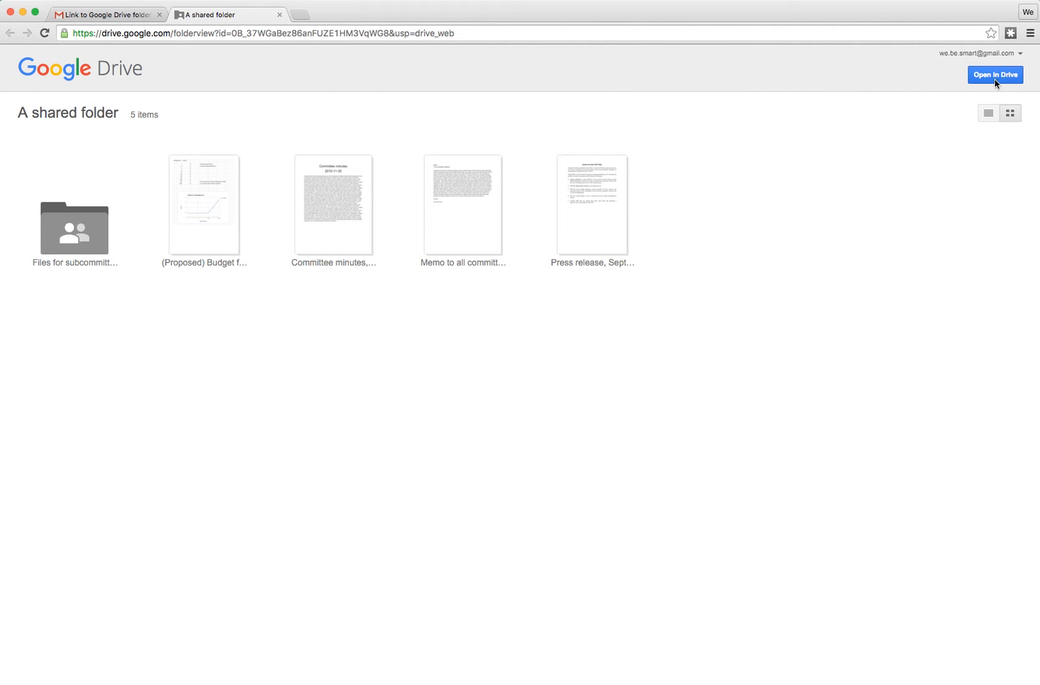
# Step: Open the folder in full Drive, show its items in list view, and open its actions
pyautogui.click(995, 74)
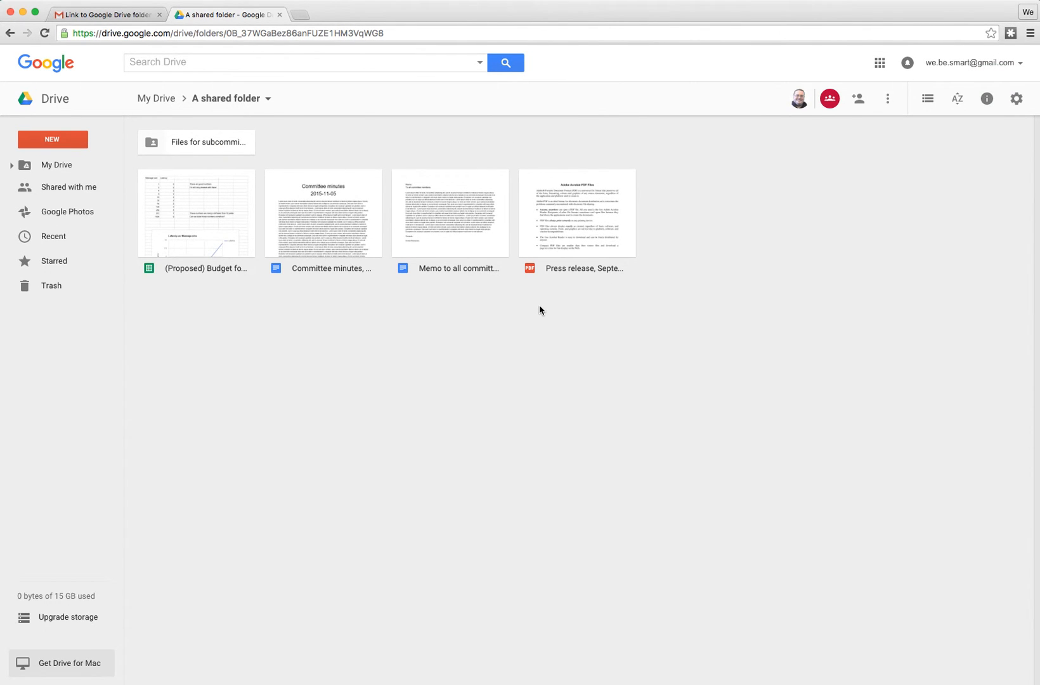
pyautogui.moveTo(897, 207)
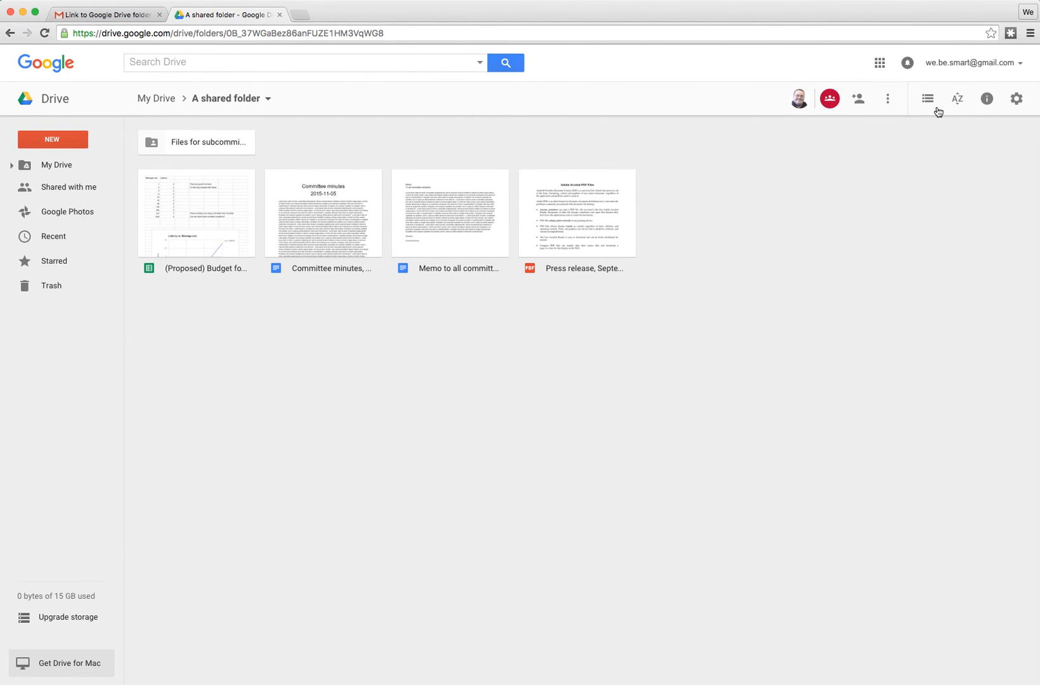
pyautogui.click(928, 98)
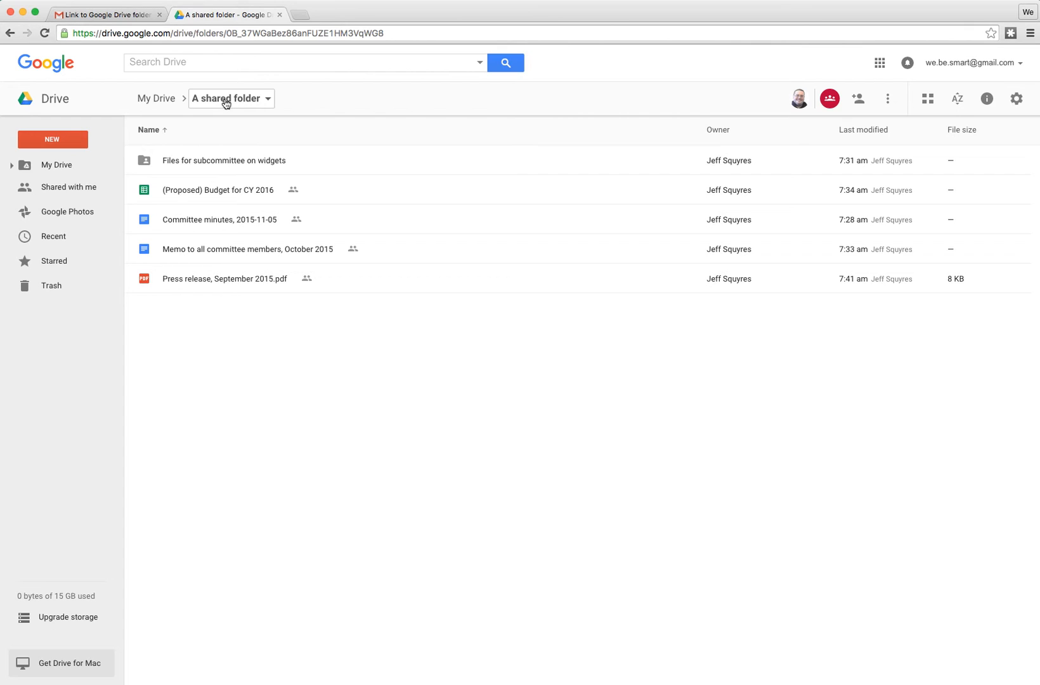
pyautogui.click(268, 99)
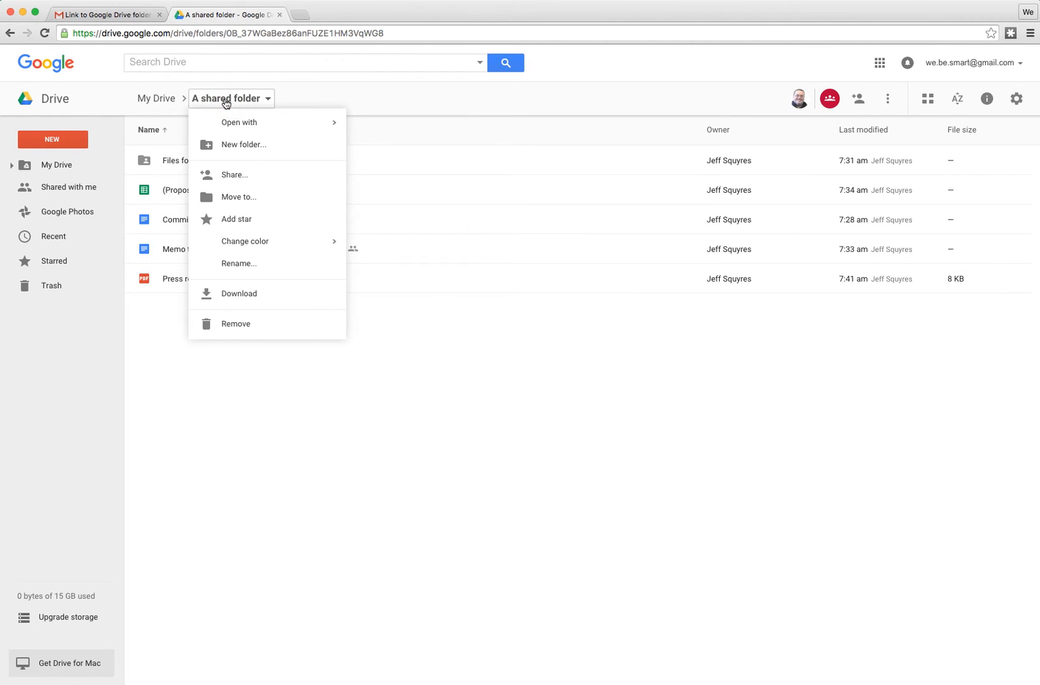
pyautogui.moveTo(243, 219)
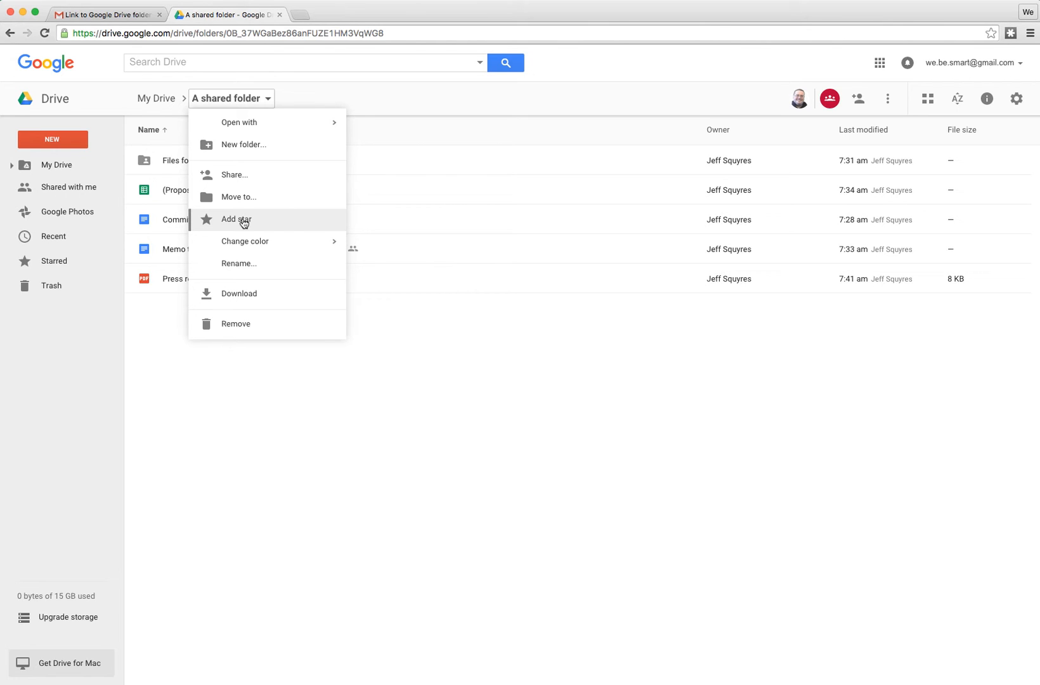
# Step: Add a star to 'A shared folder' from its breadcrumb menu
pyautogui.click(236, 219)
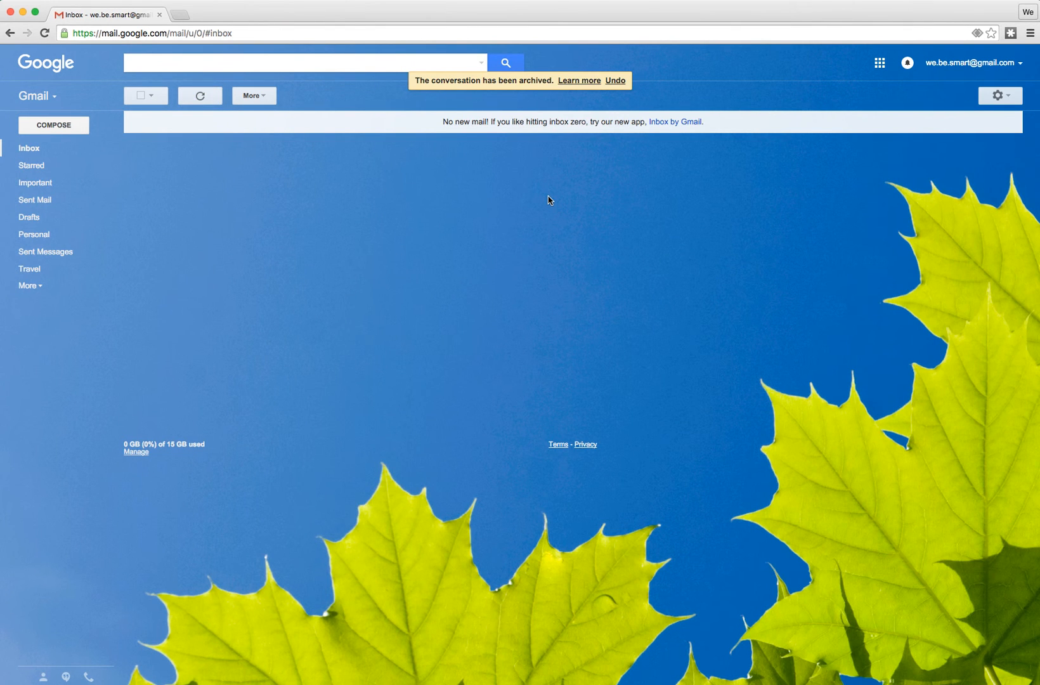
pyautogui.moveTo(761, 173)
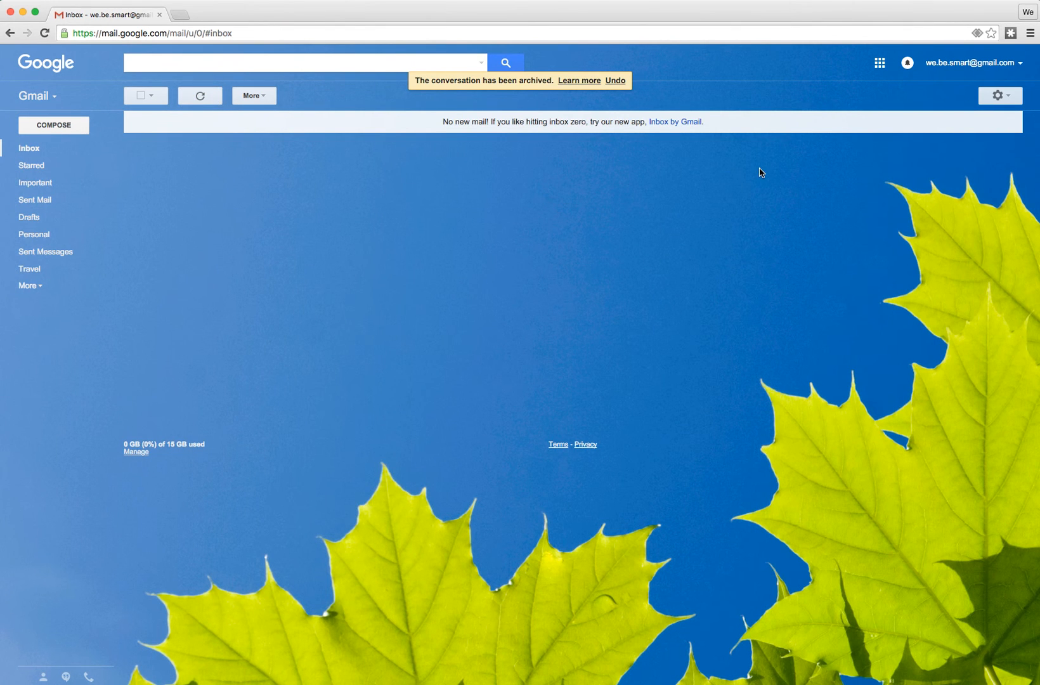
# Step: Launch Google Drive from Gmail's Google Apps grid
pyautogui.click(880, 62)
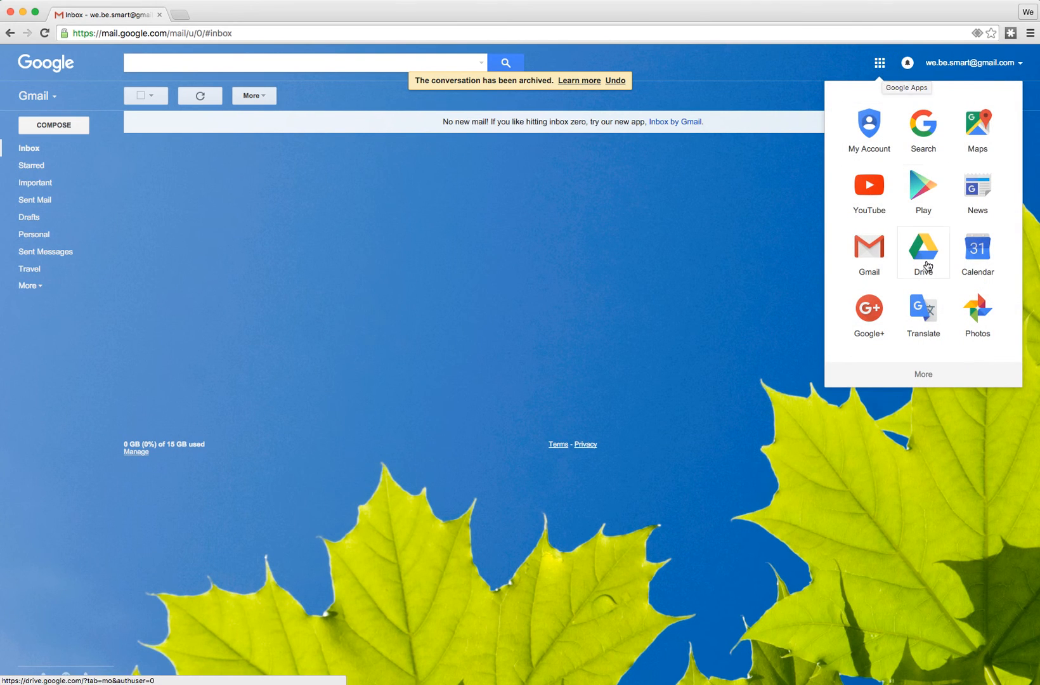
pyautogui.click(922, 252)
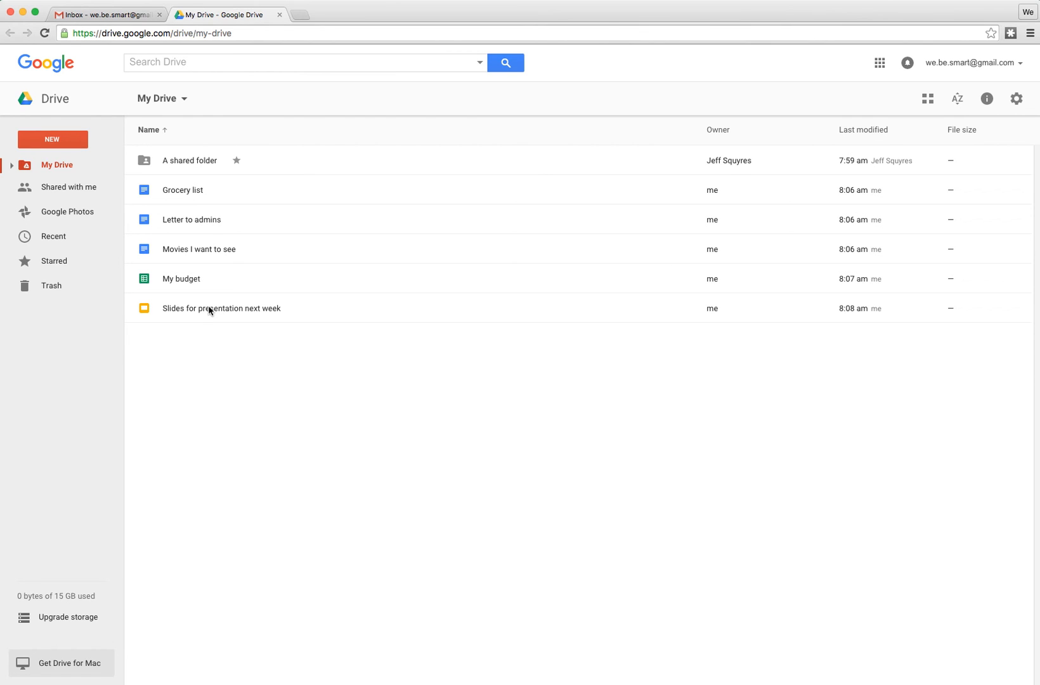
pyautogui.moveTo(201, 317)
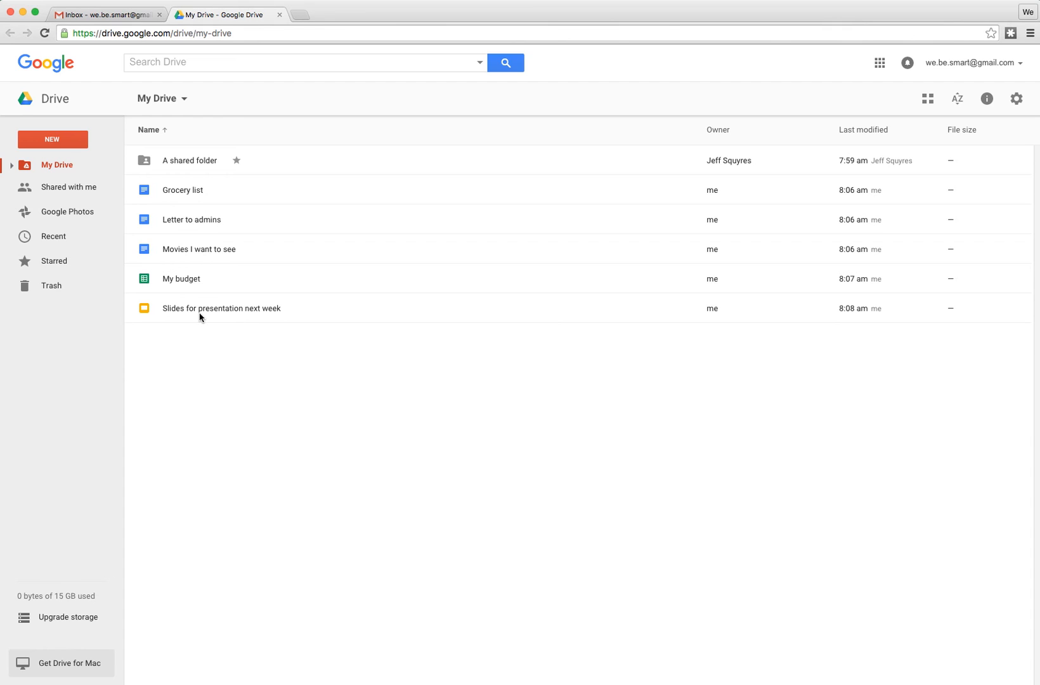
# Step: Open 'A shared folder' from the Starred section
pyautogui.click(54, 261)
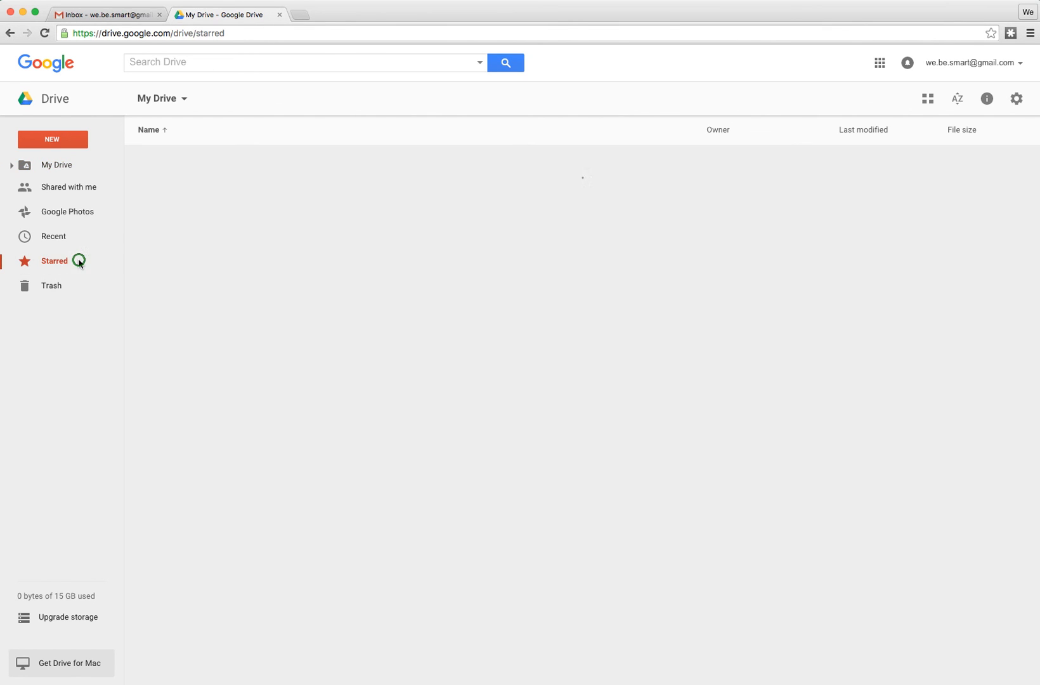
pyautogui.click(54, 260)
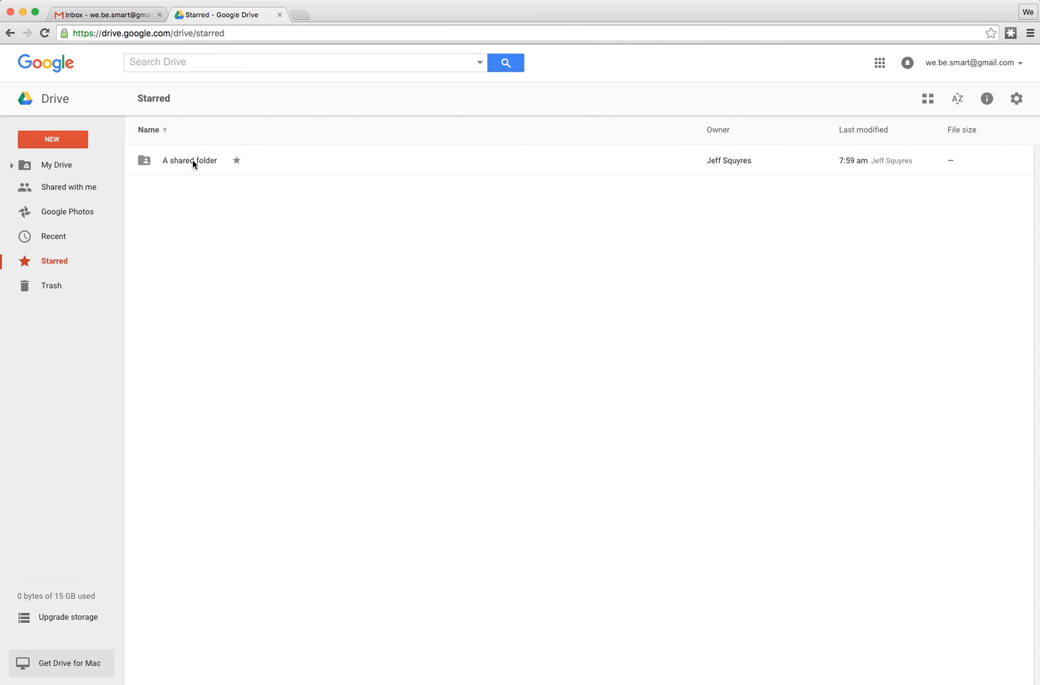
pyautogui.doubleClick(190, 160)
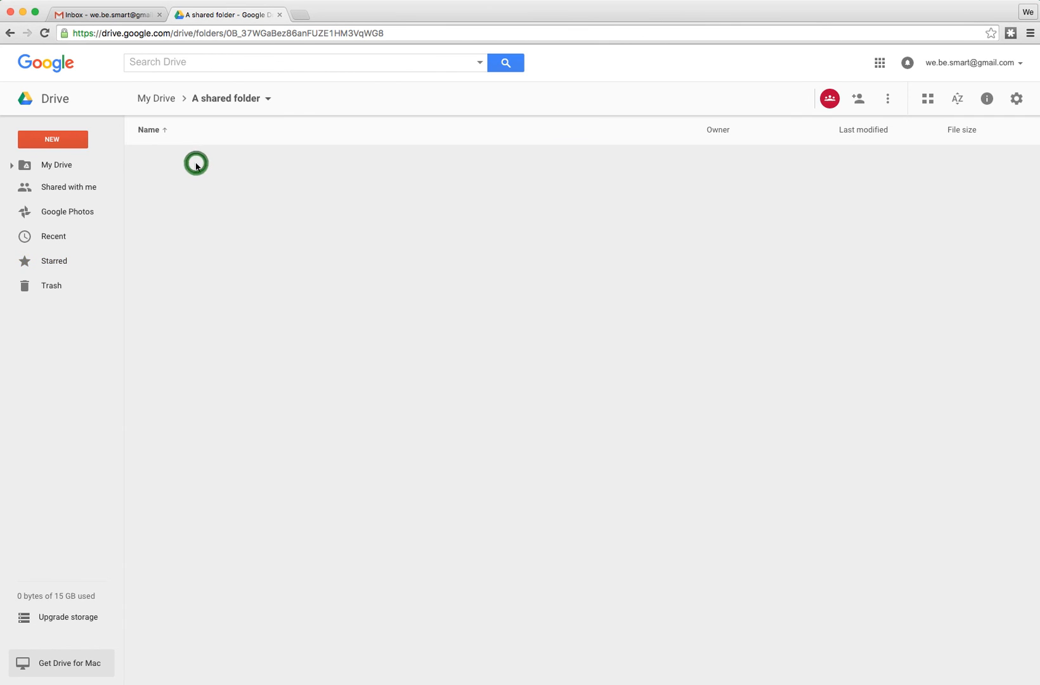